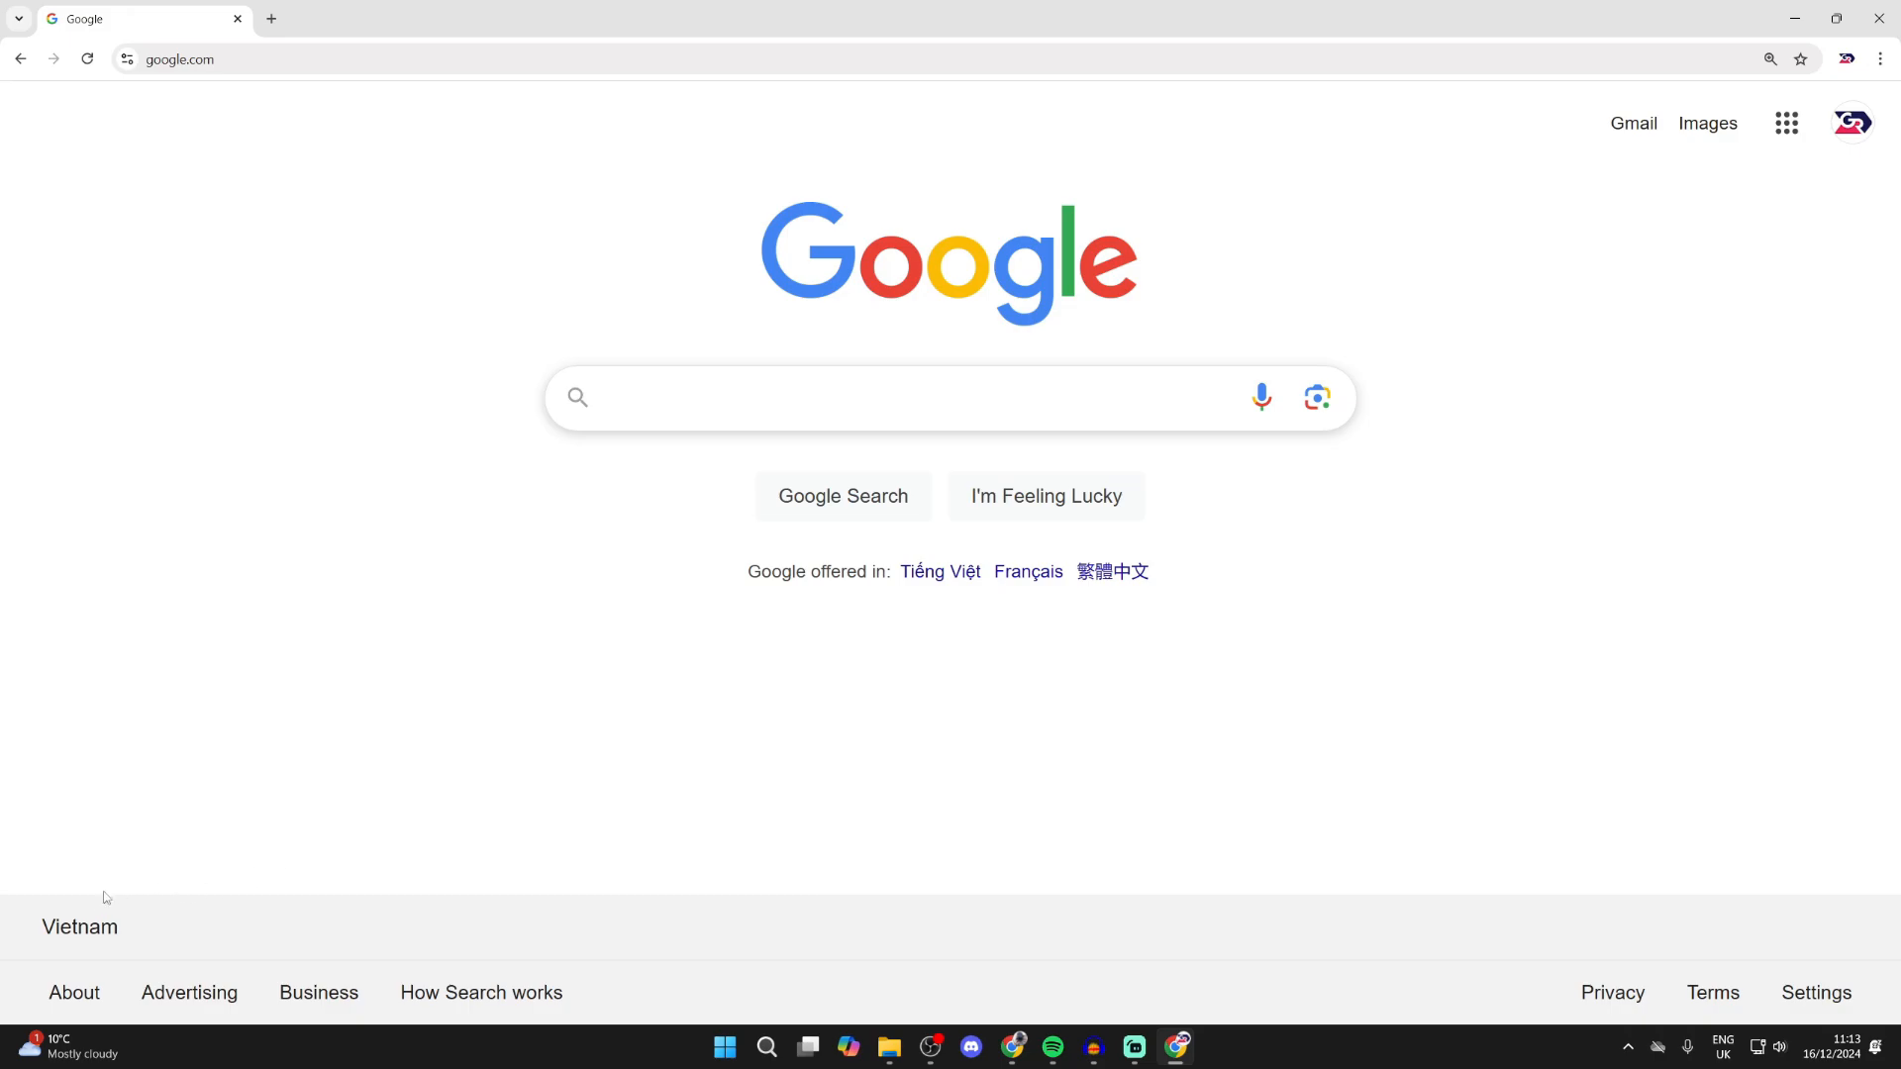
mouse_move(192, 687)
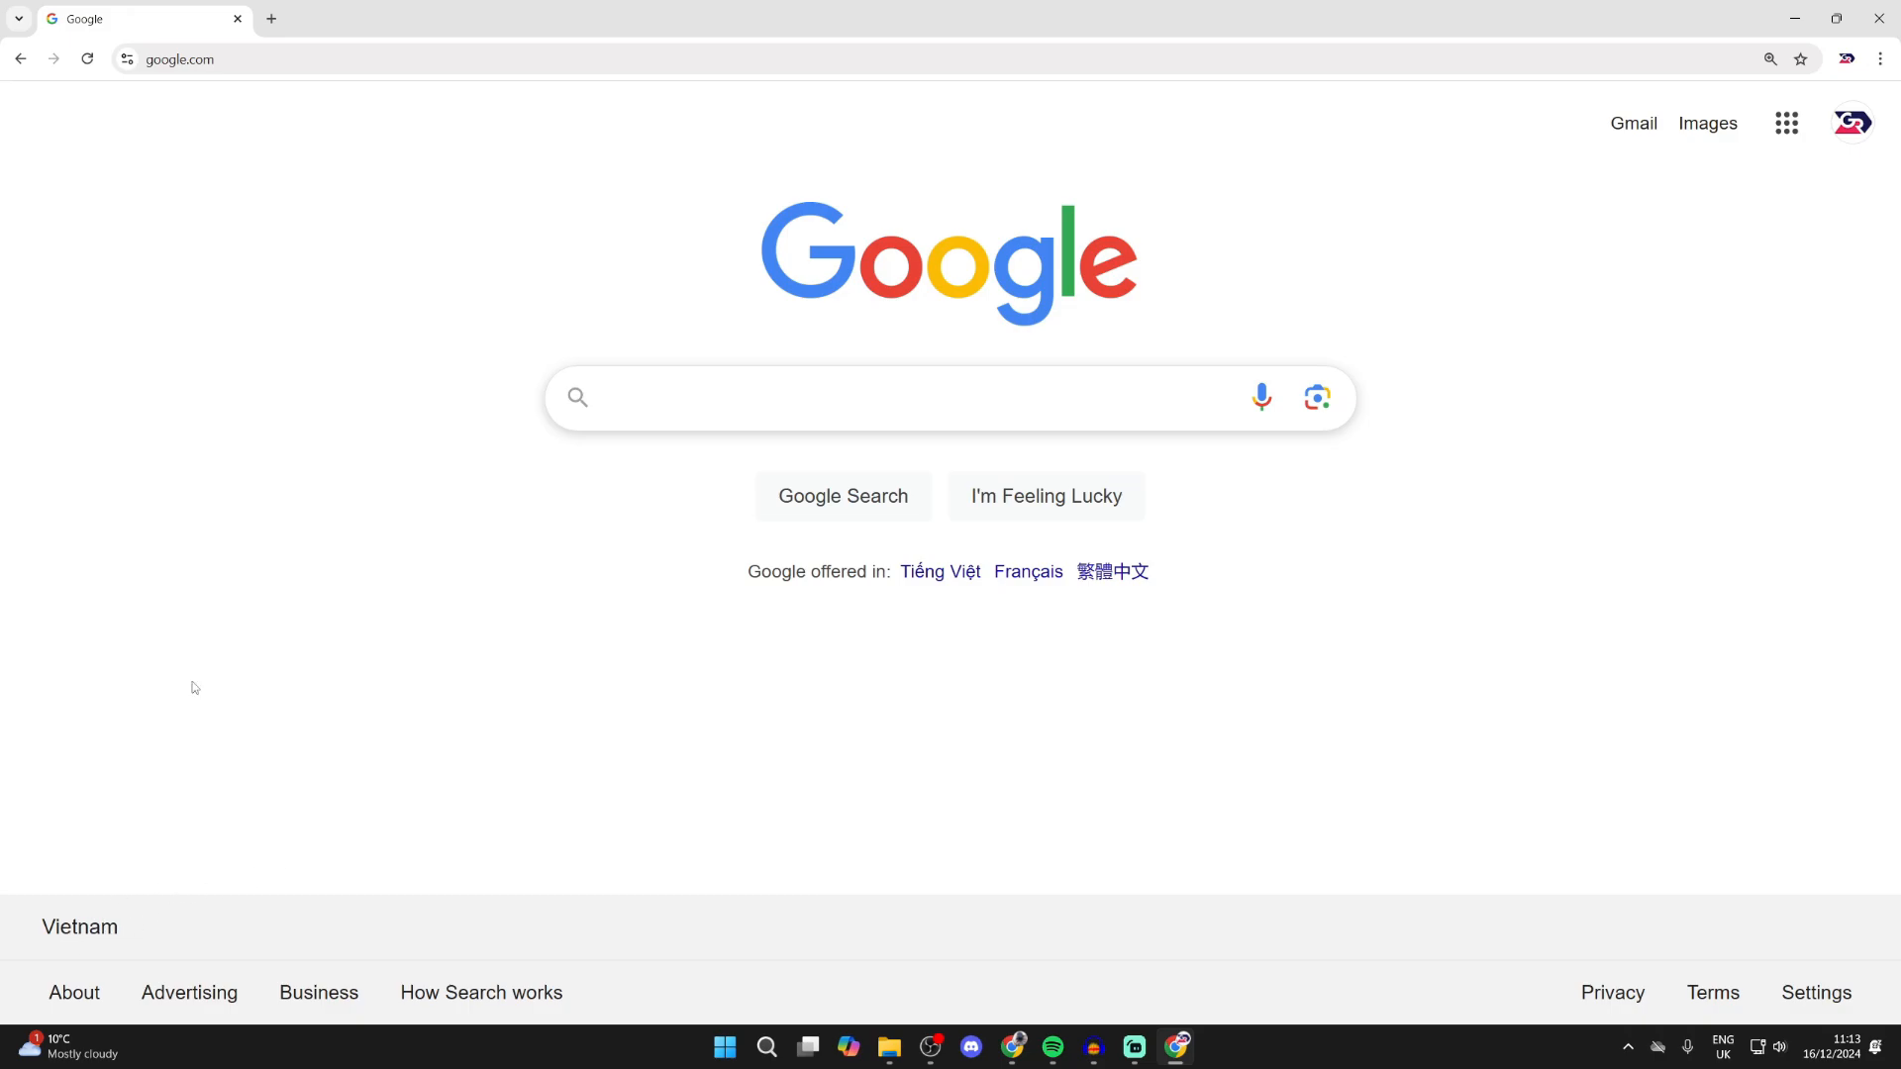
mouse_move(257, 291)
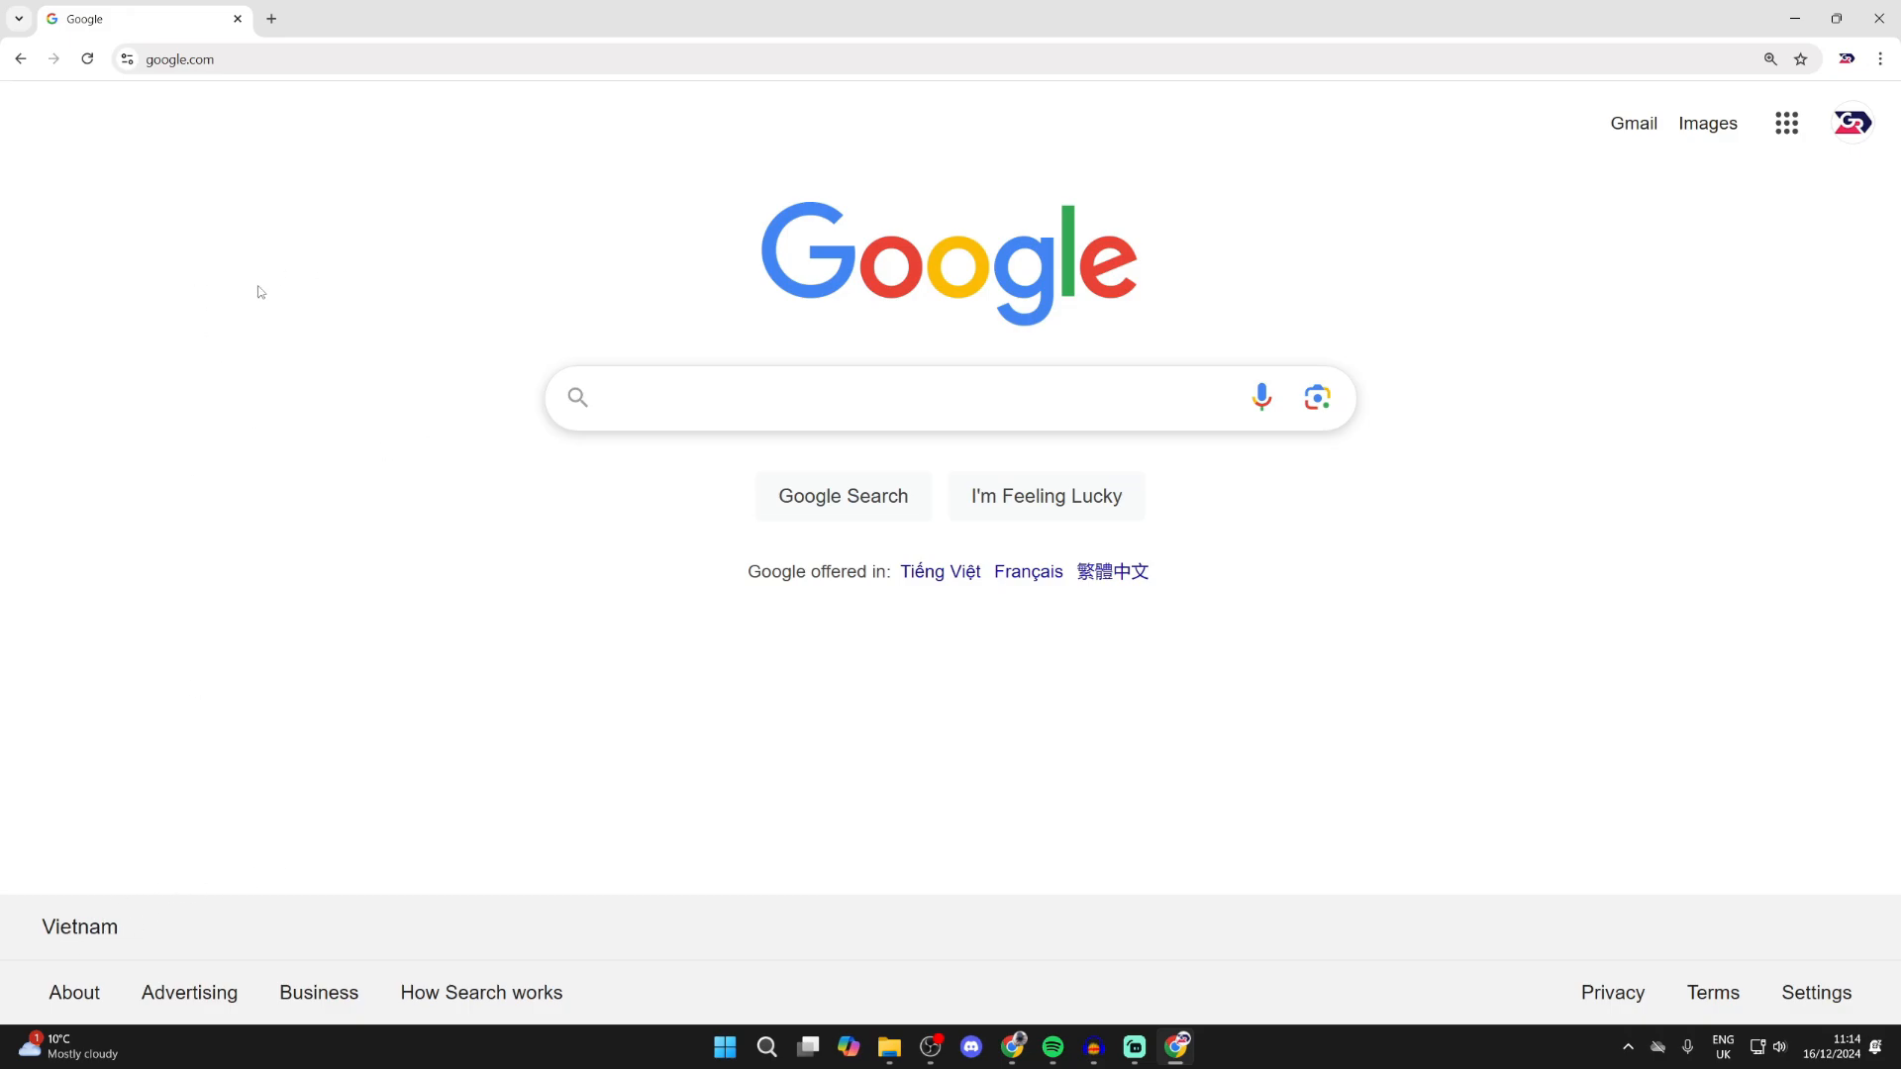
mouse_move(153, 85)
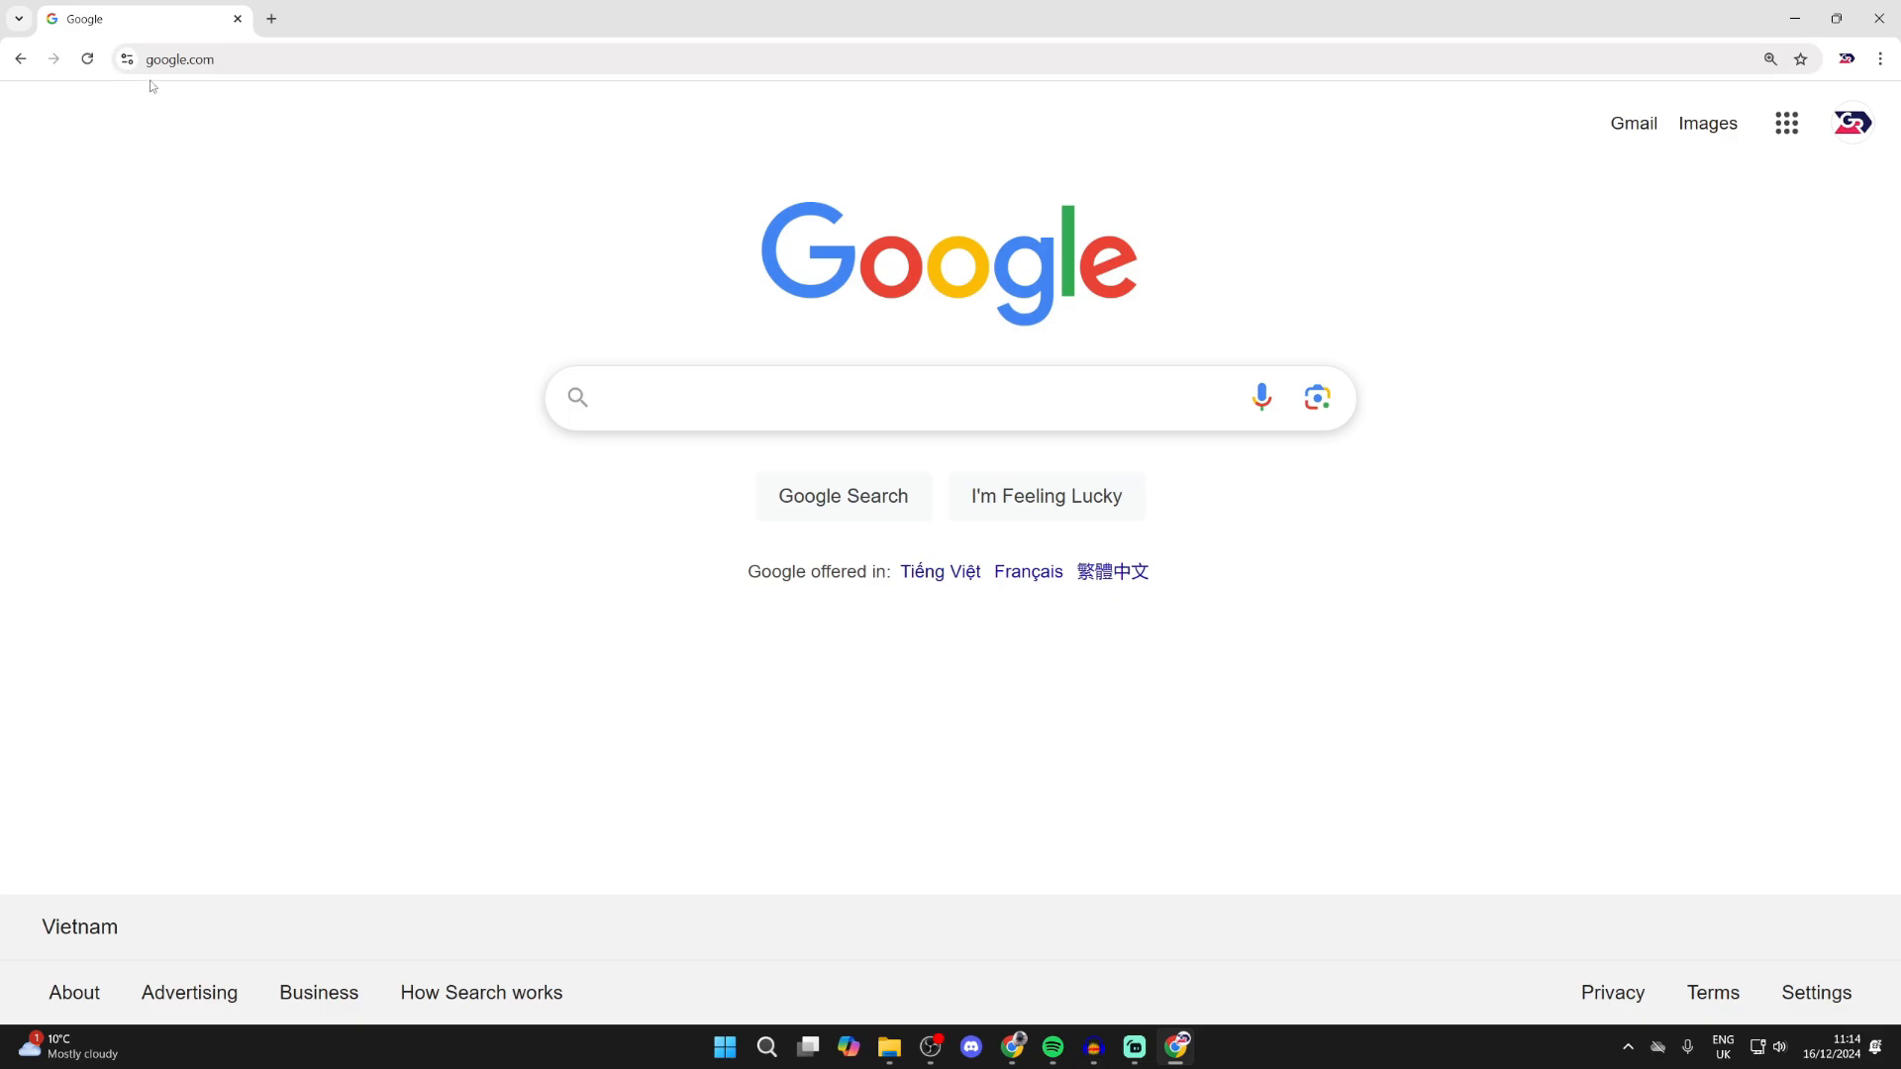
Step: Reach the Search settings page via the footer Settings menu
click(1815, 992)
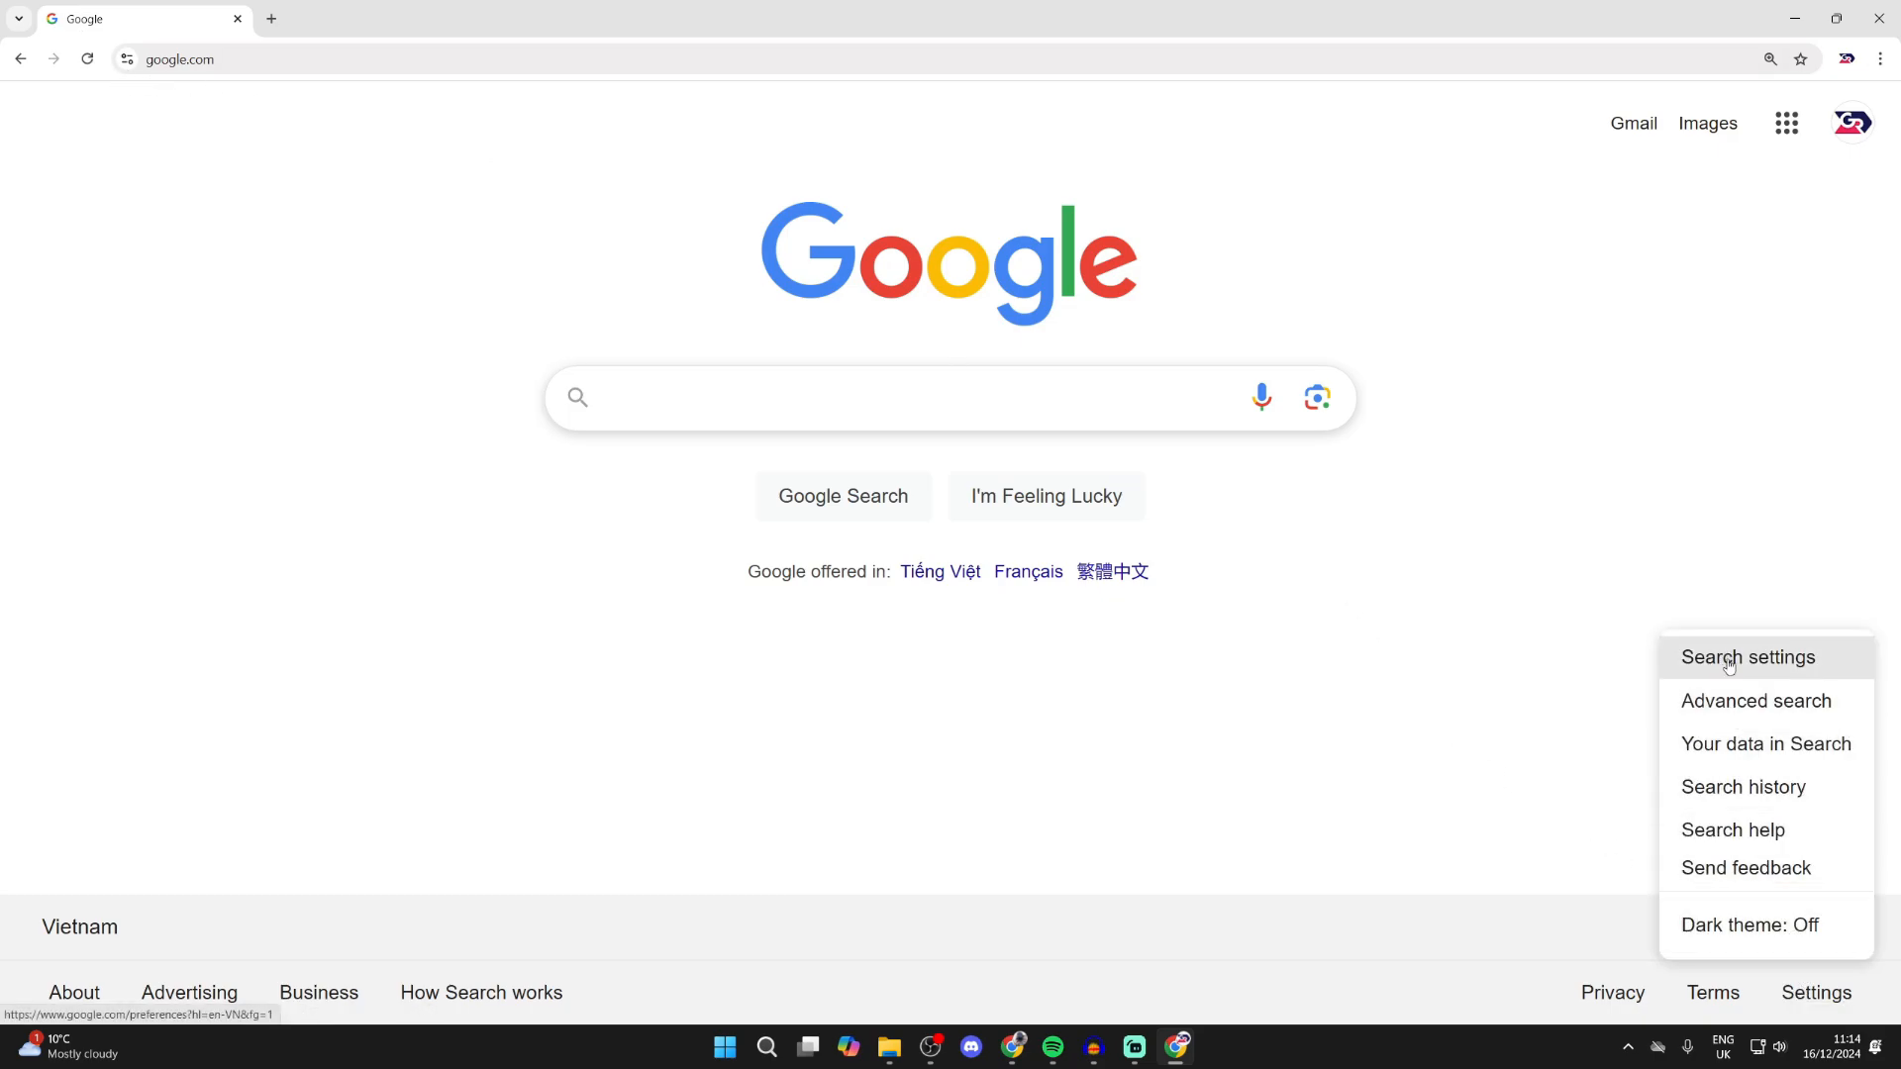
click(1746, 658)
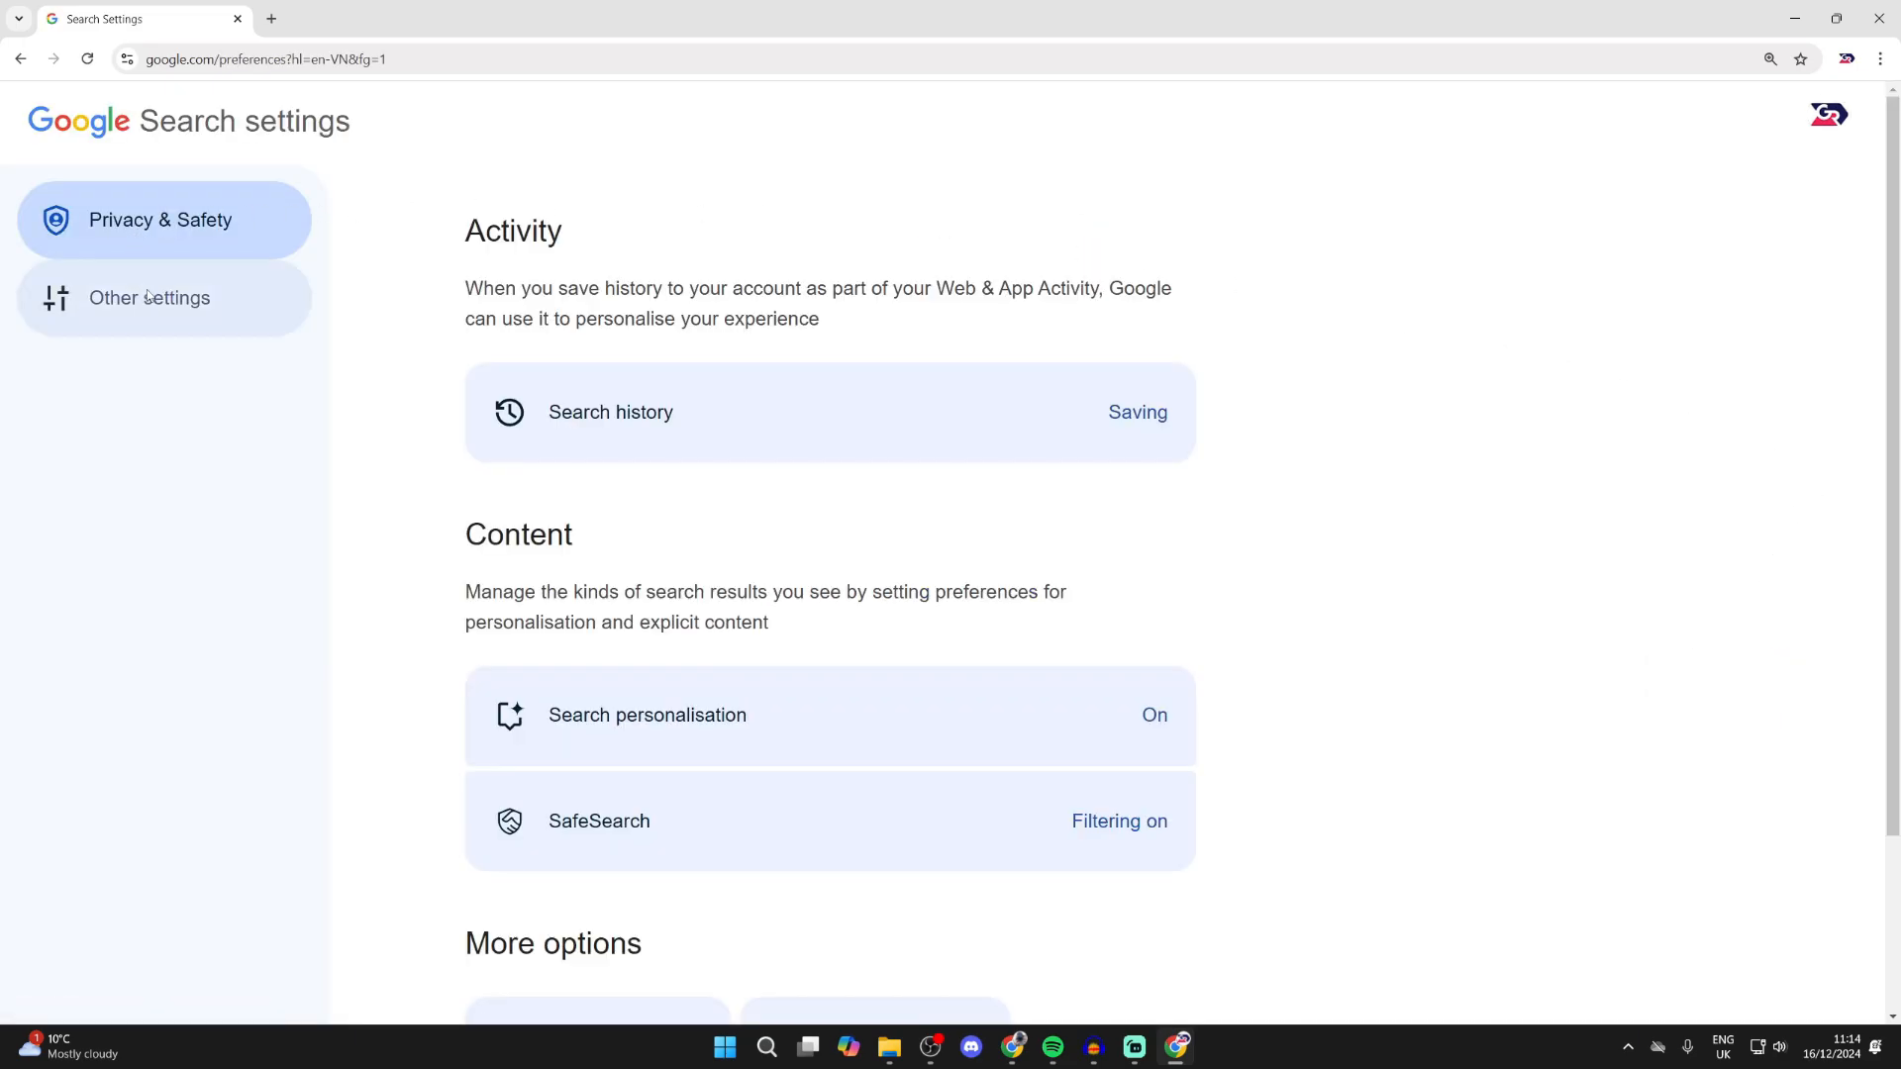
Step: Go to Other settings and the Language and region page, where the region is Vietnam
click(148, 297)
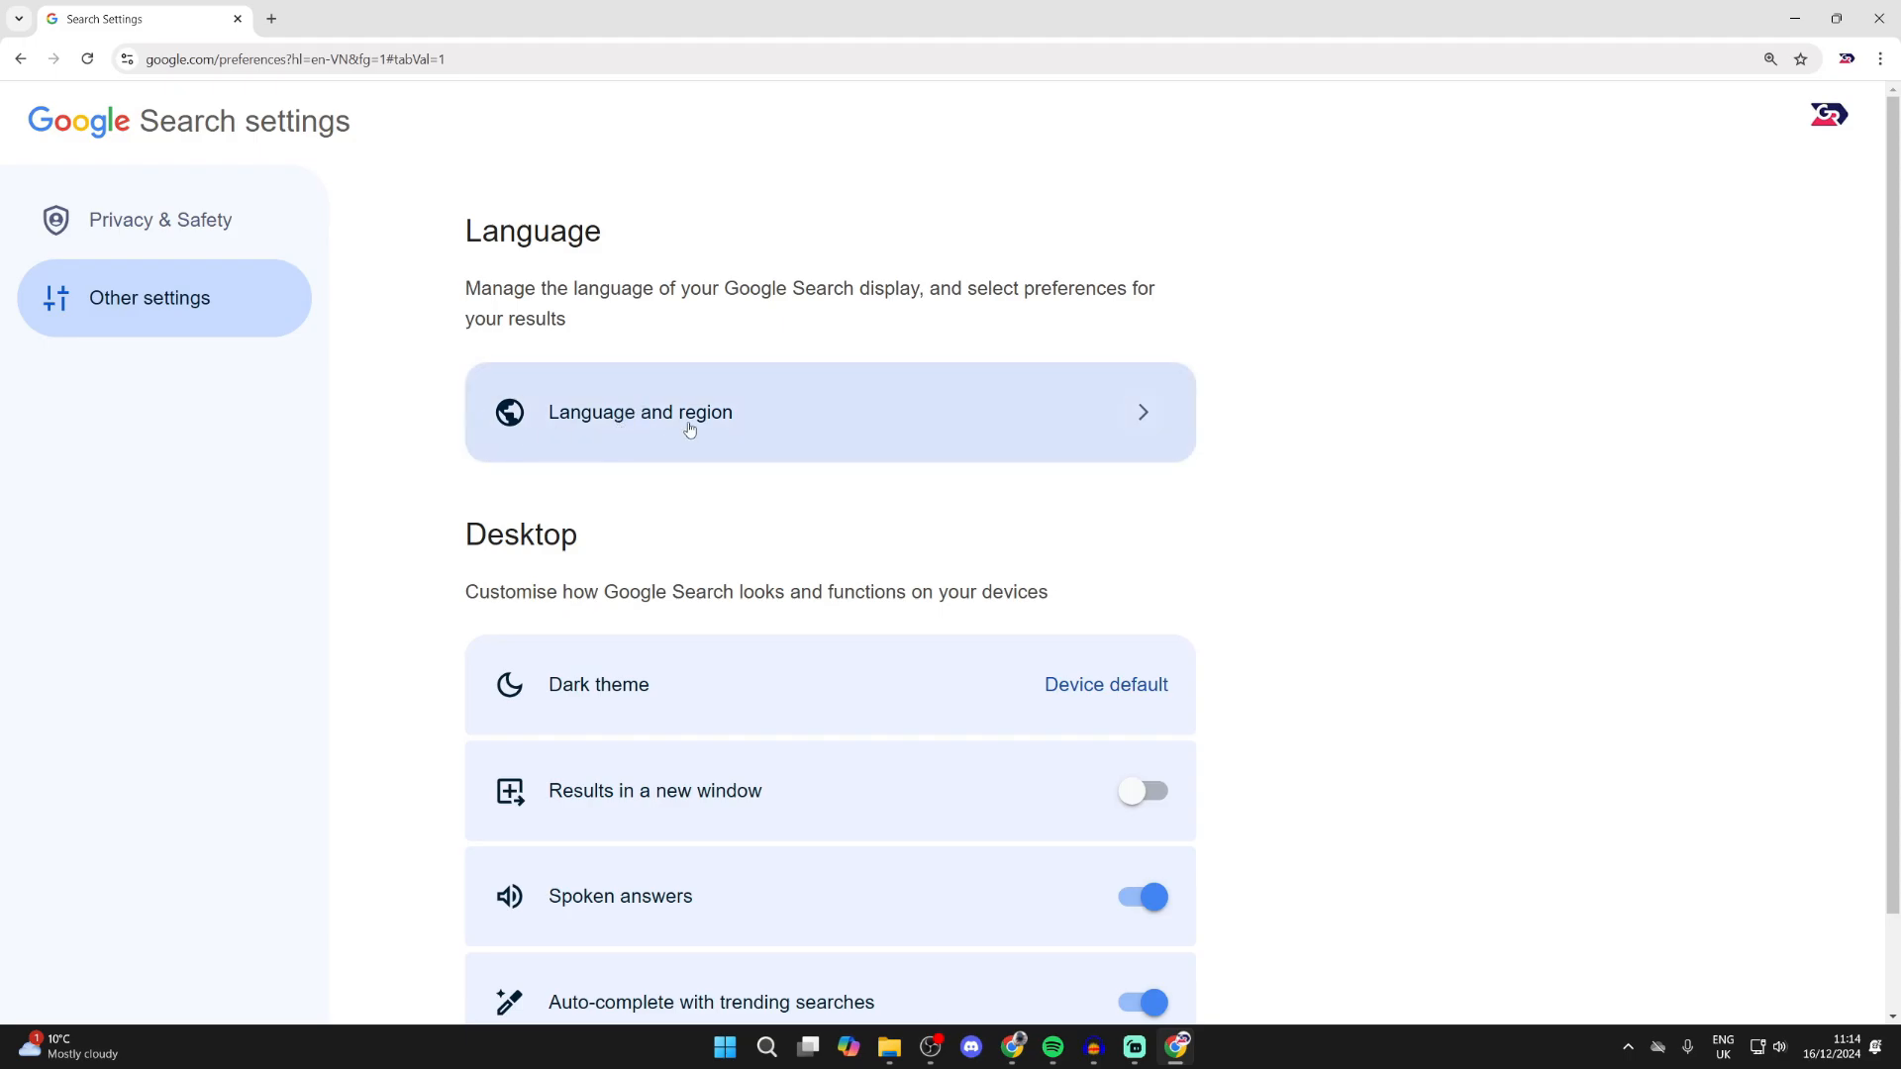
click(689, 411)
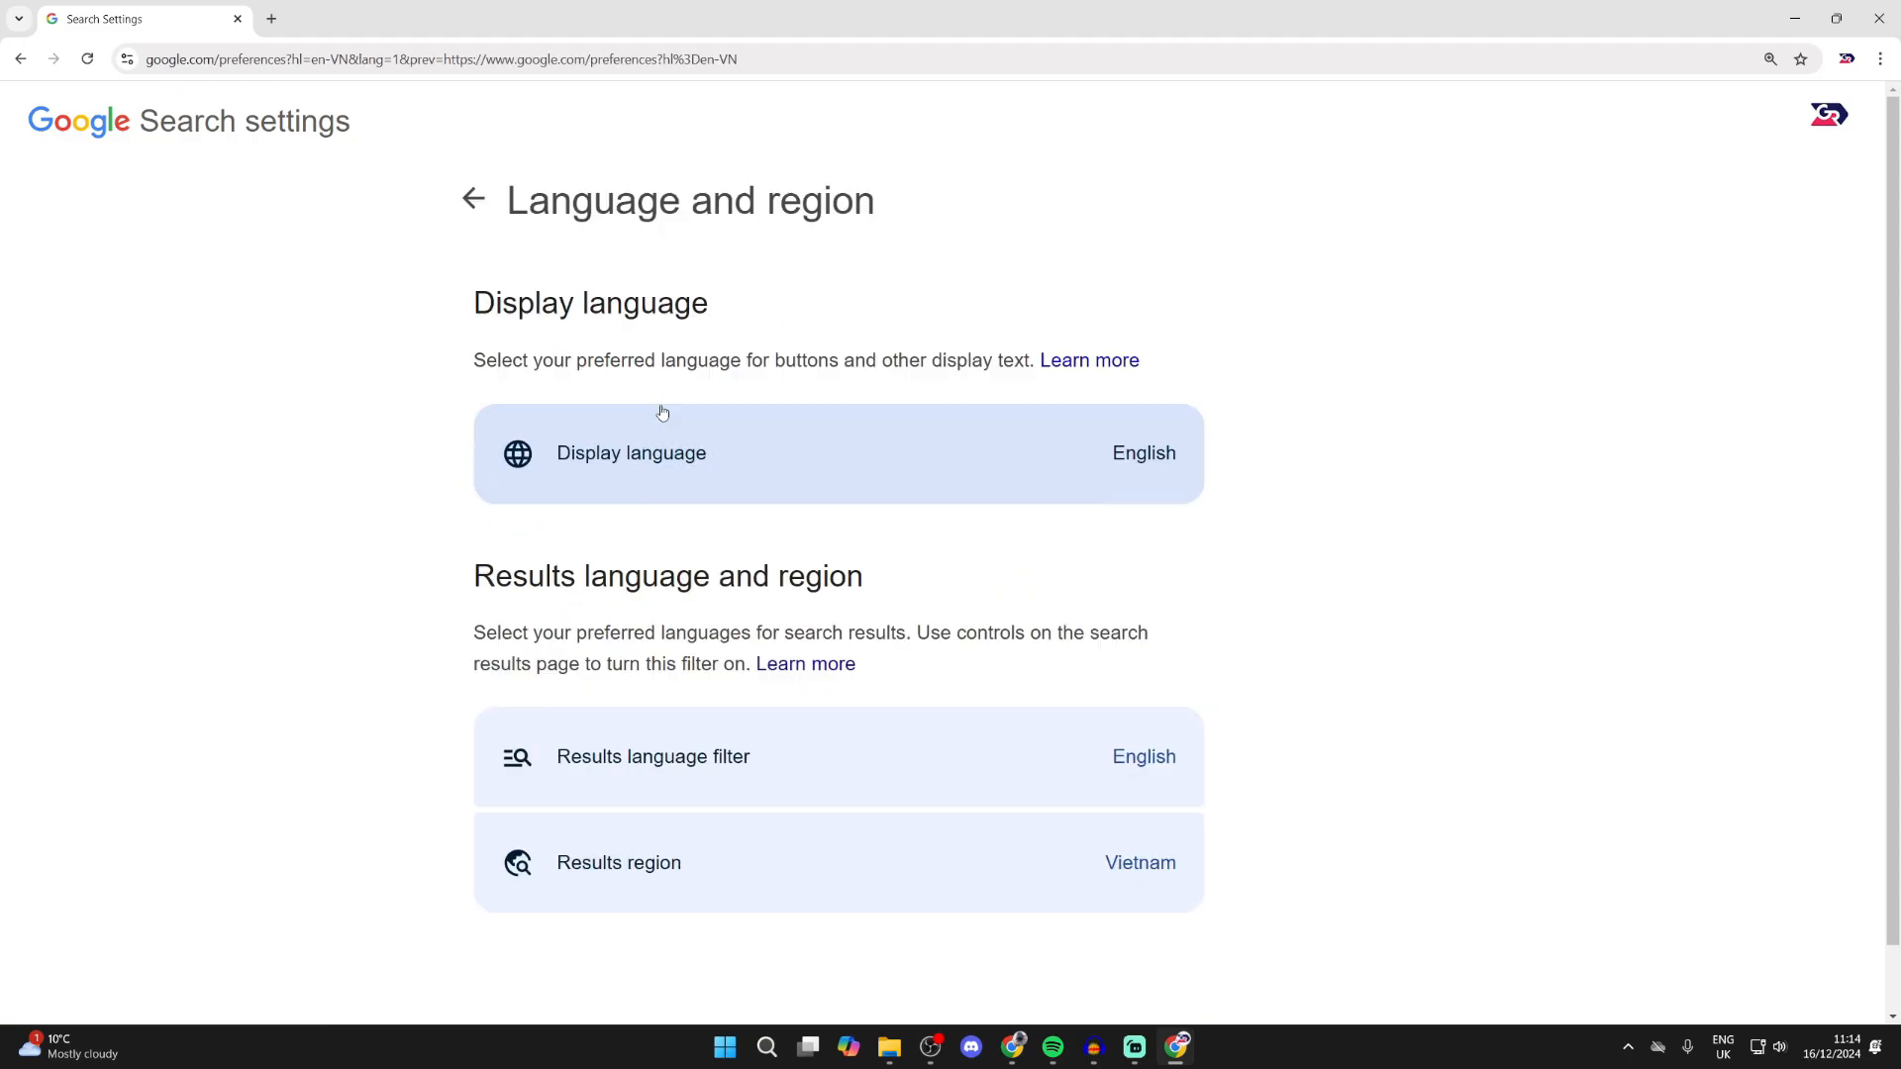
mouse_move(609, 600)
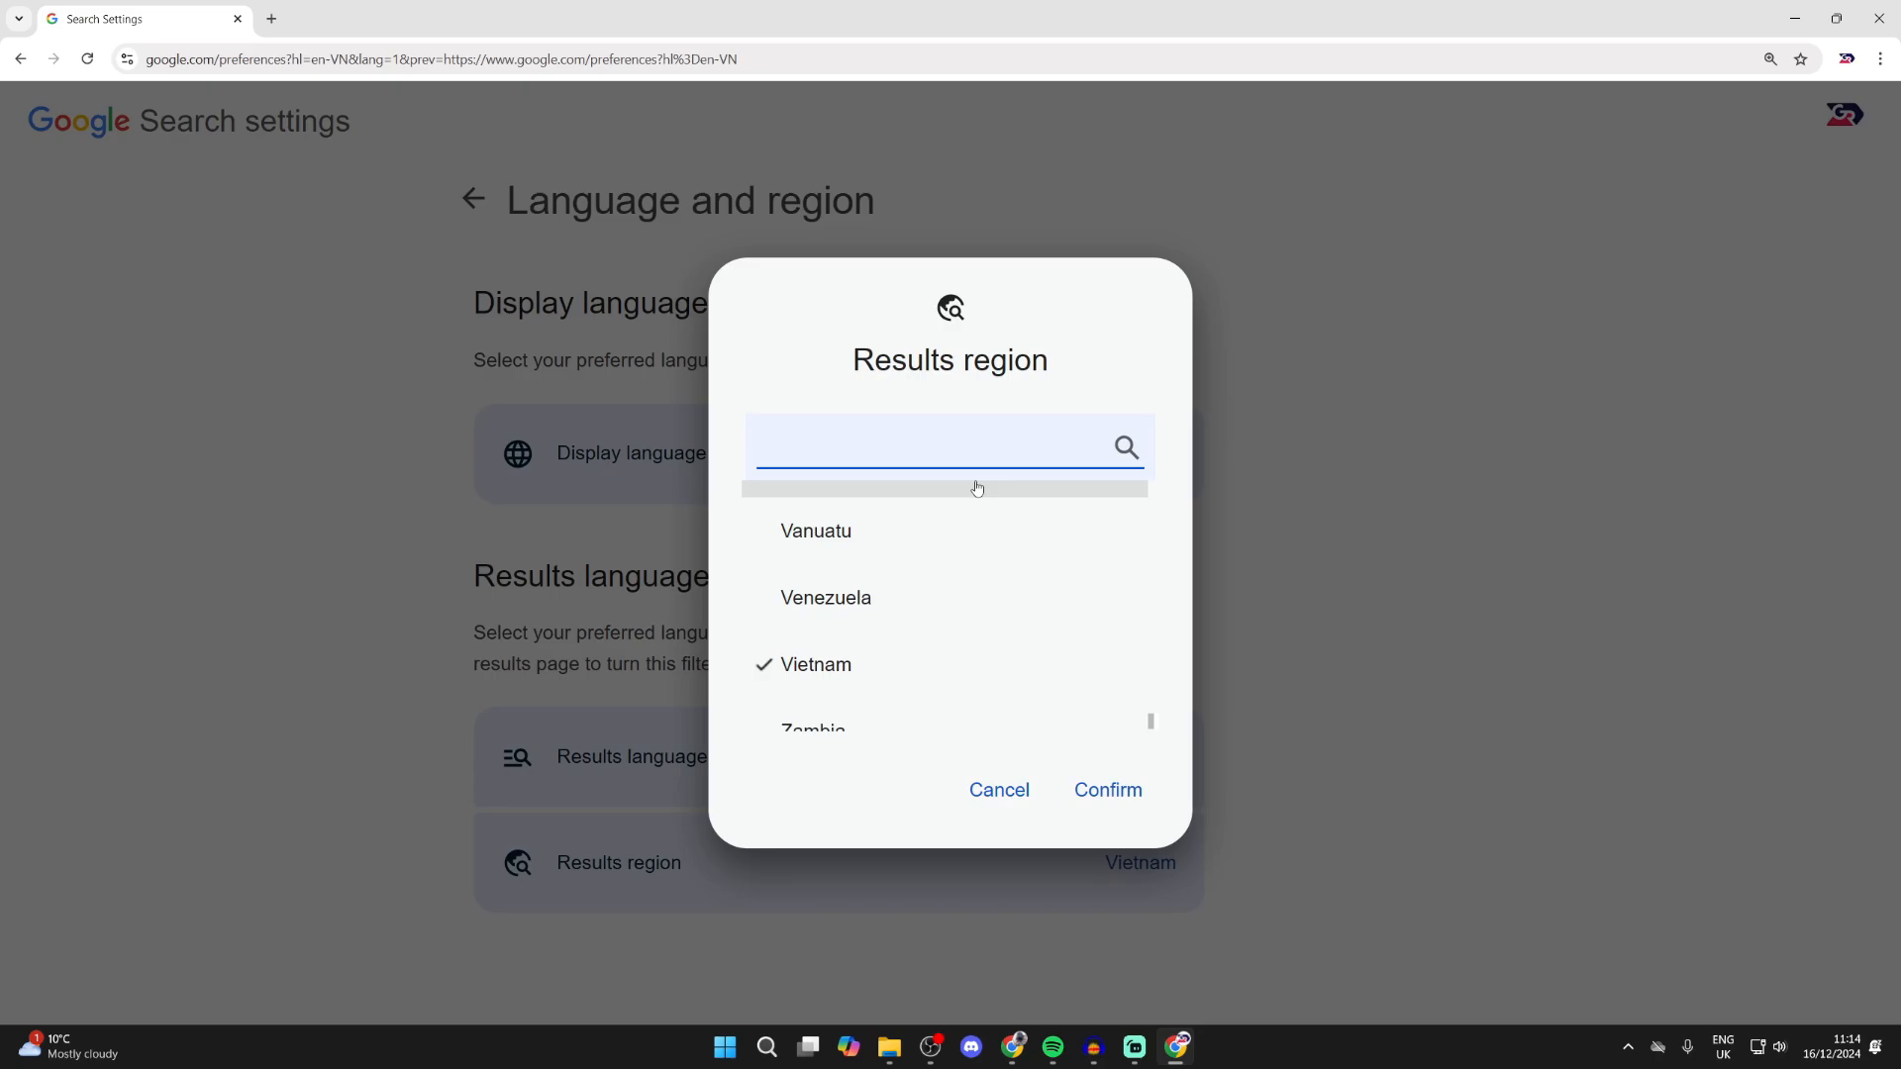
Step: Select Zambia as the results region and confirm it
scroll(down, 3)
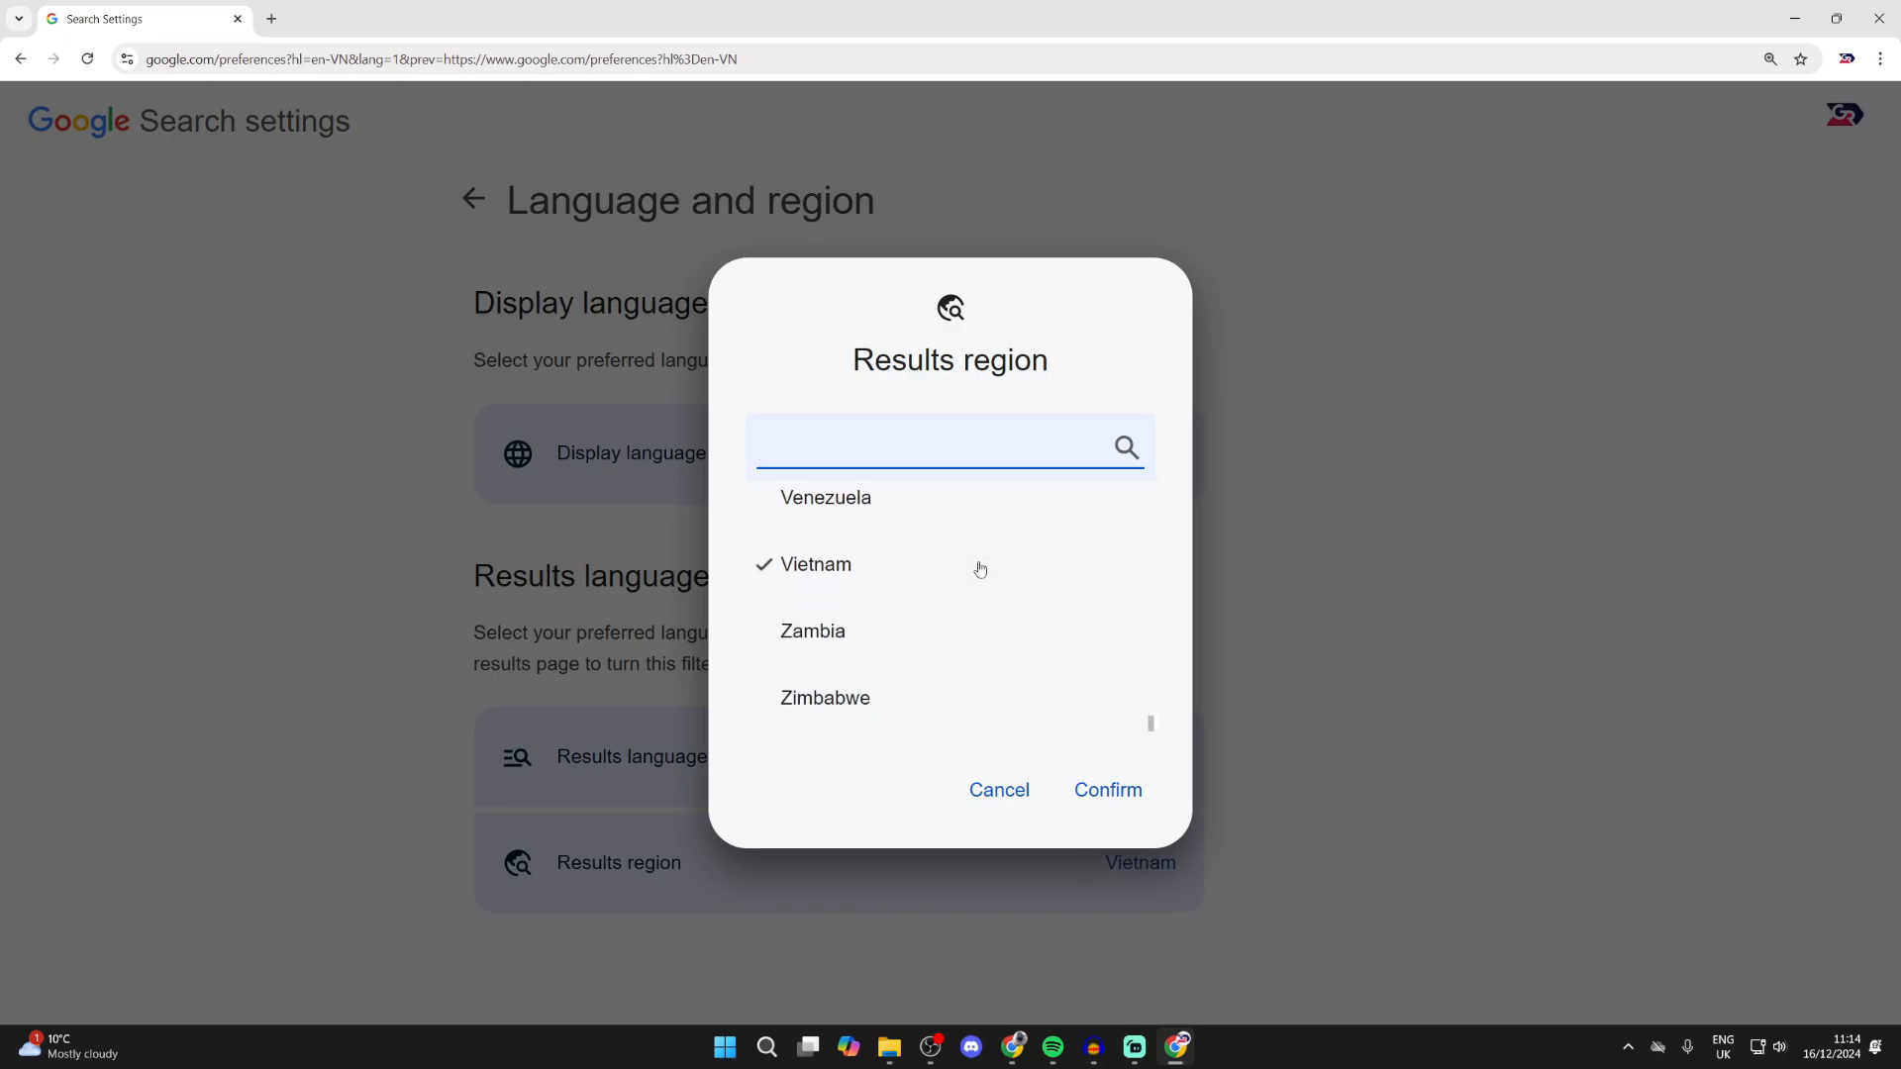
click(812, 629)
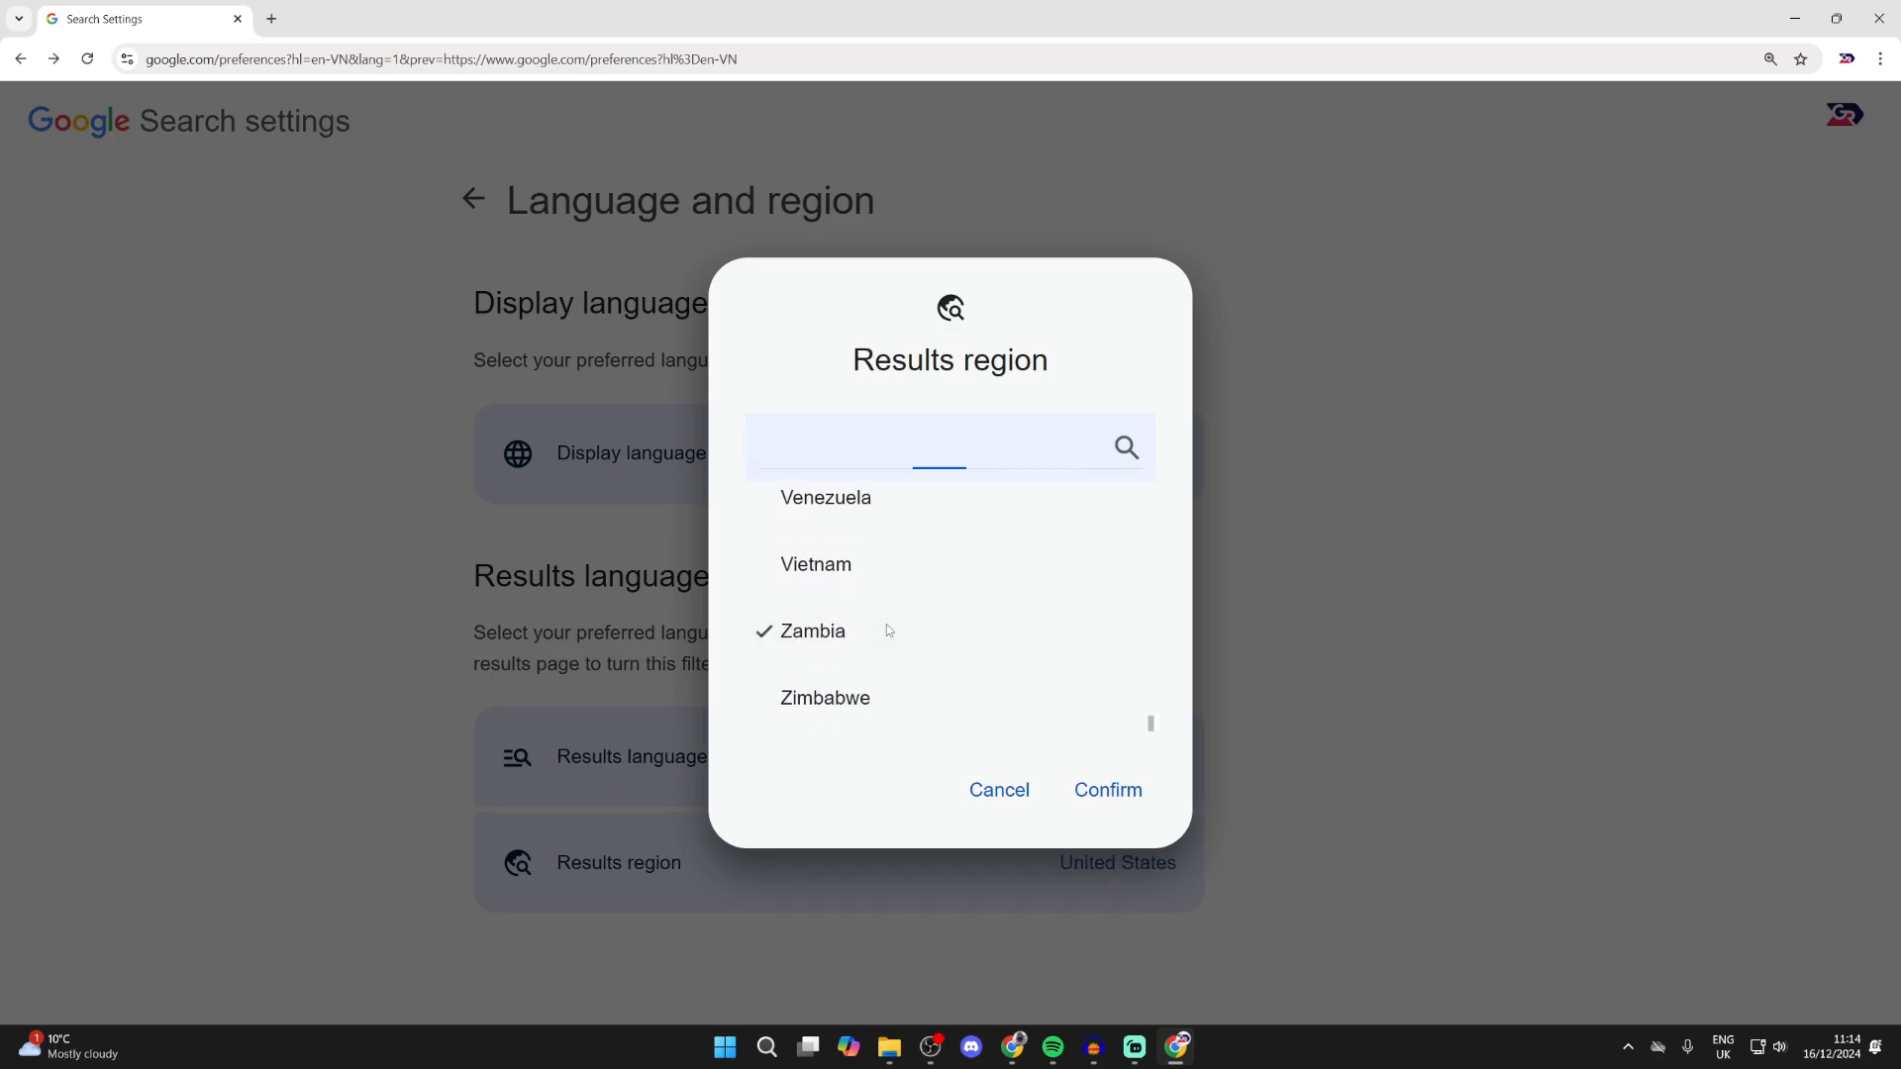
click(1104, 789)
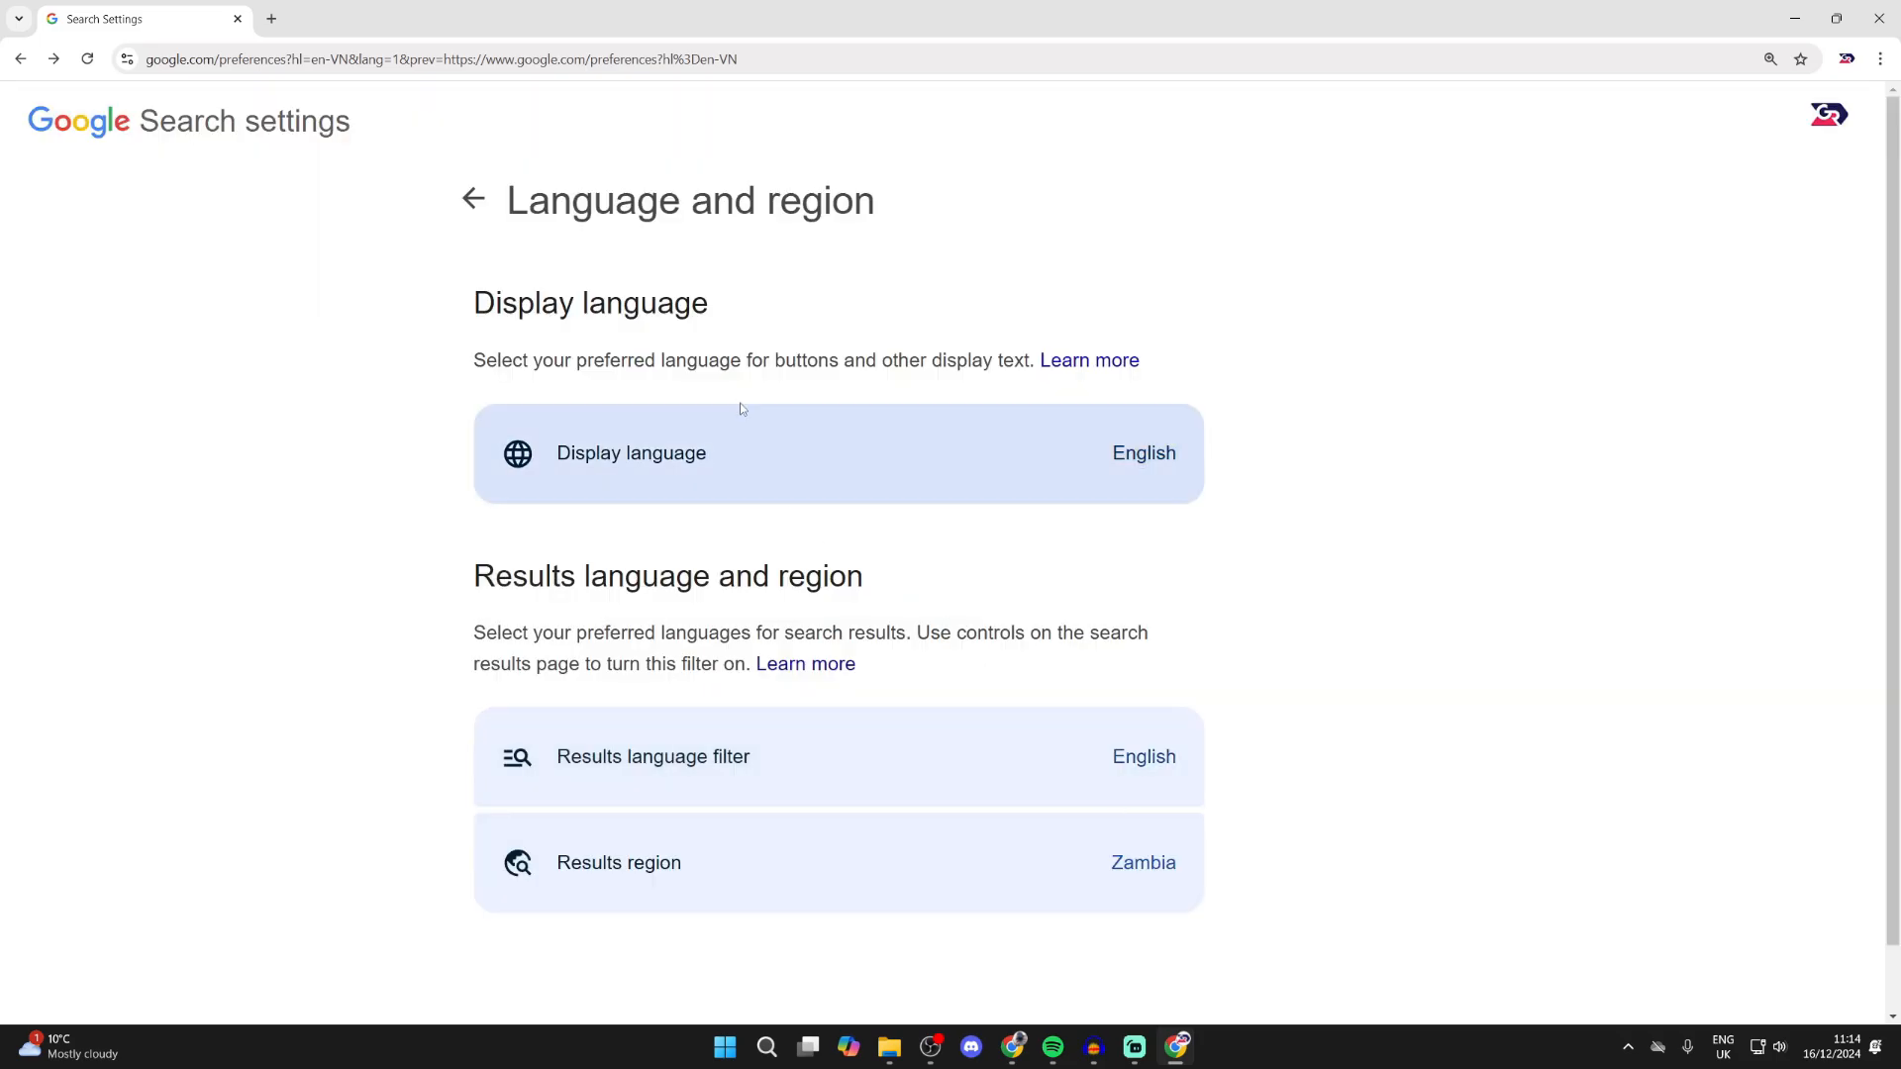
Step: Return to google.com and highlight the Zambia label in the footer
click(436, 57)
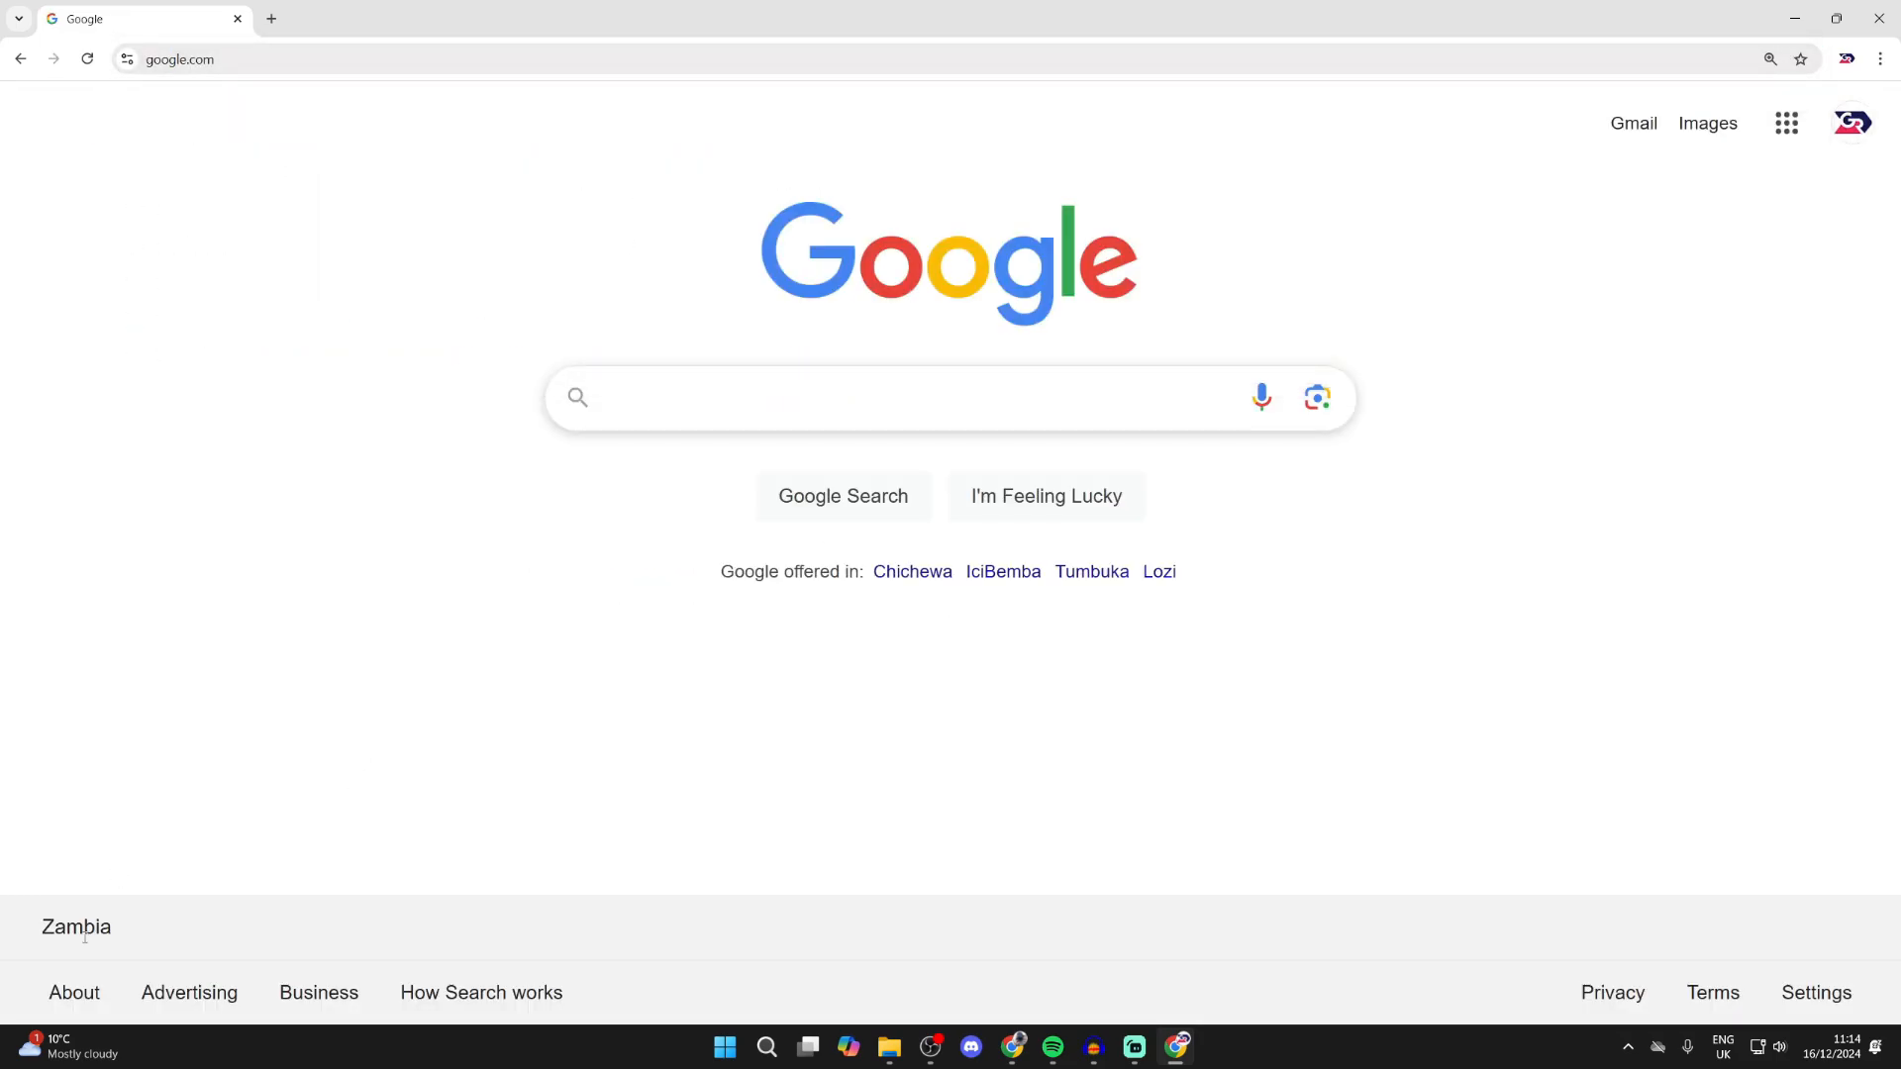
double_click(76, 927)
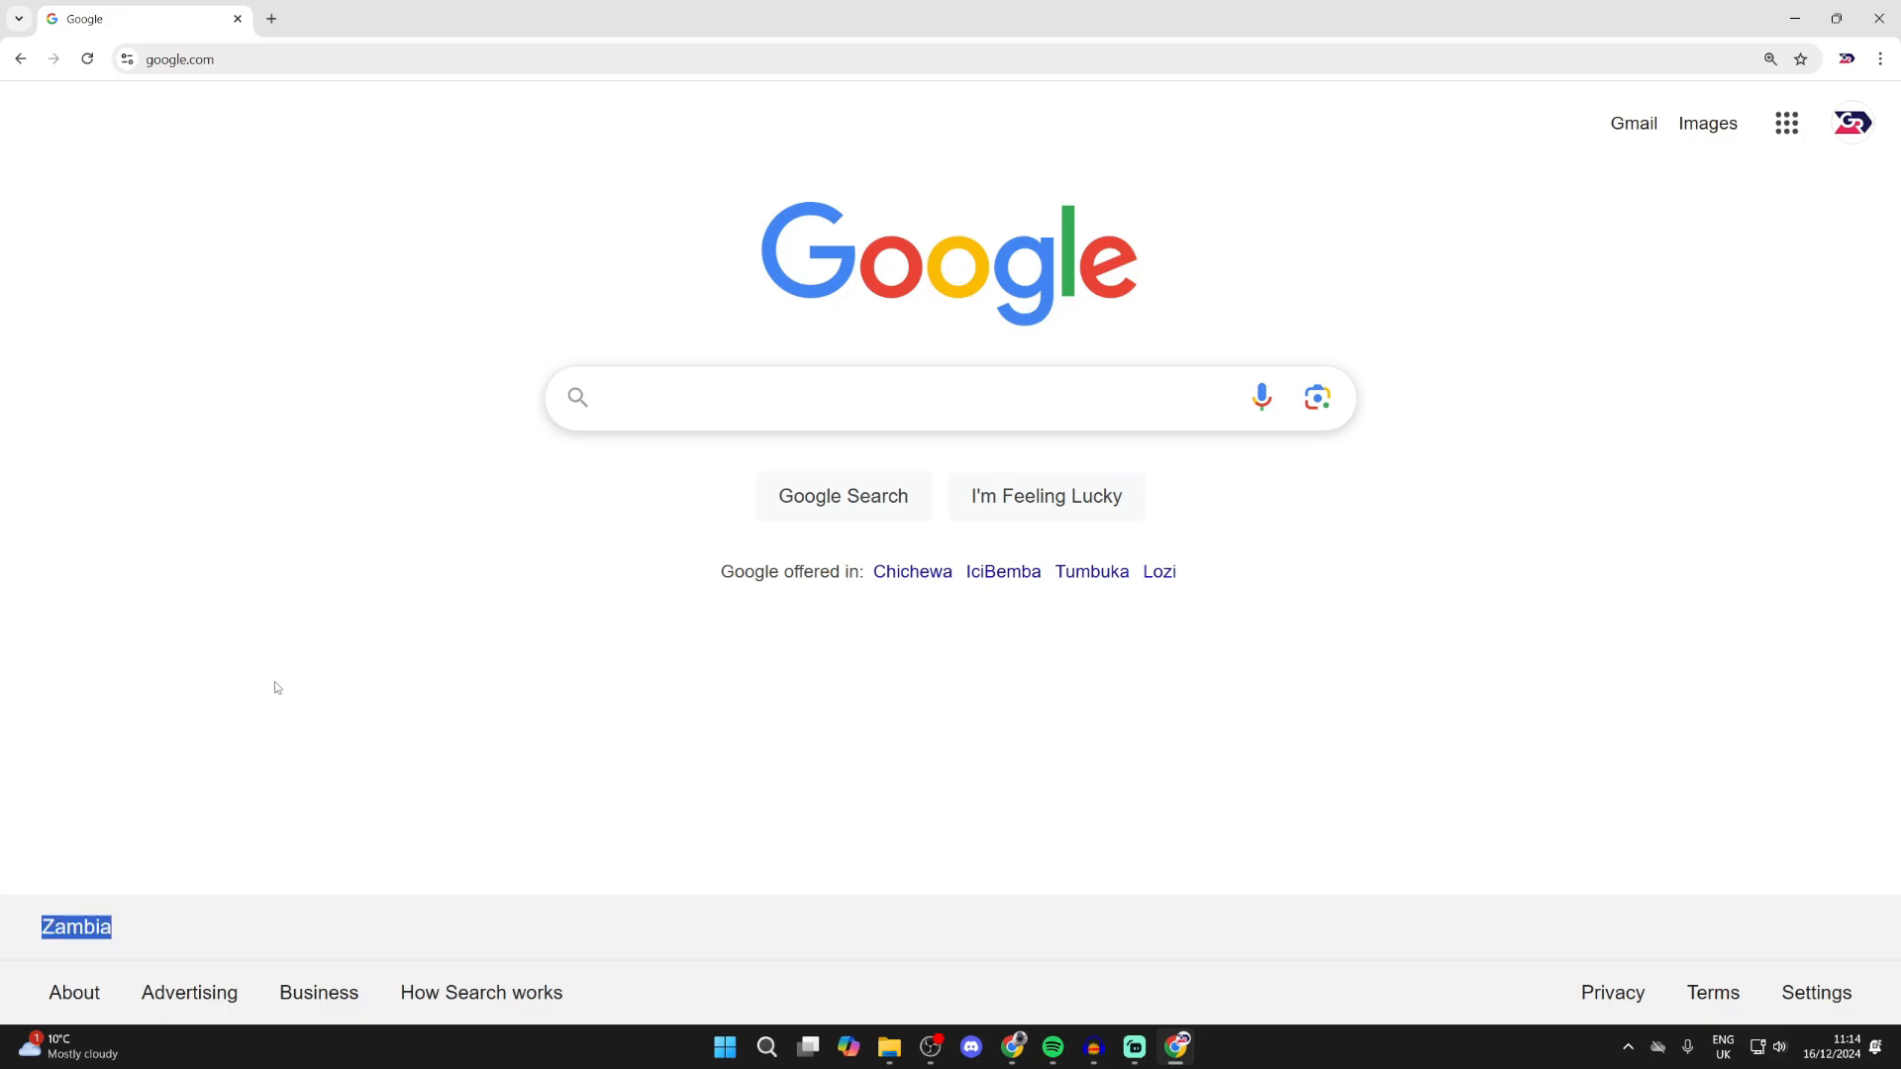